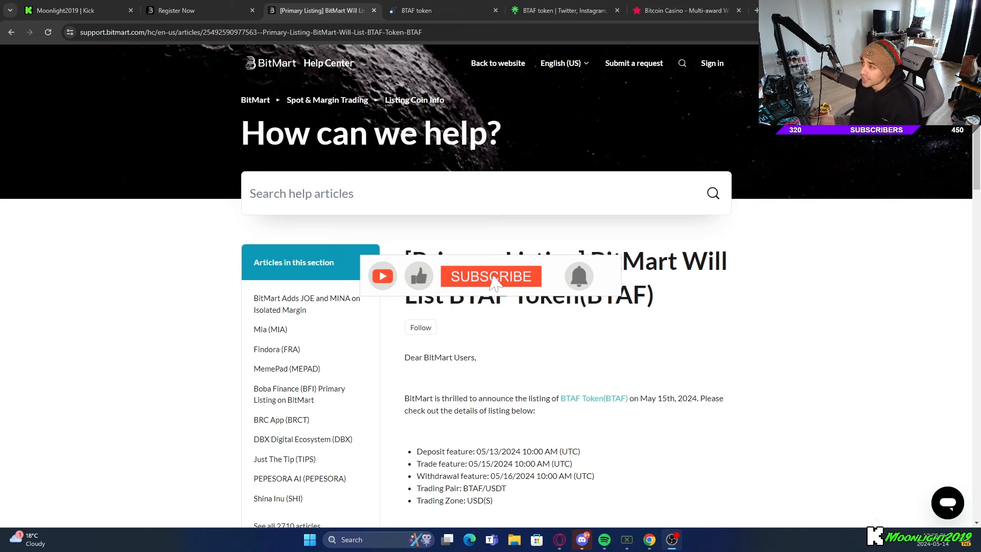
- Read down the BTAF primary listing announcement, then switch to the BitMart sign-up tab
click(491, 275)
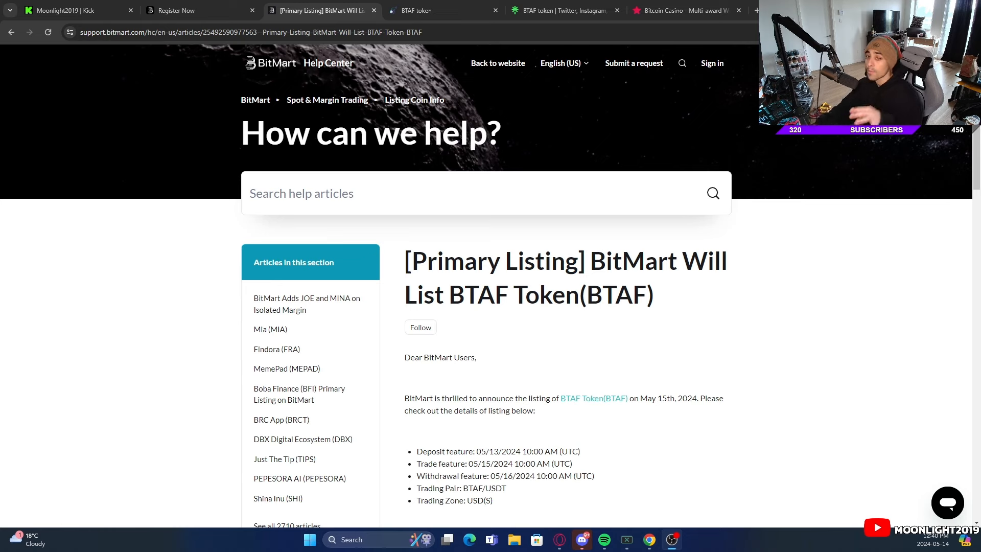
mouse_move(256, 158)
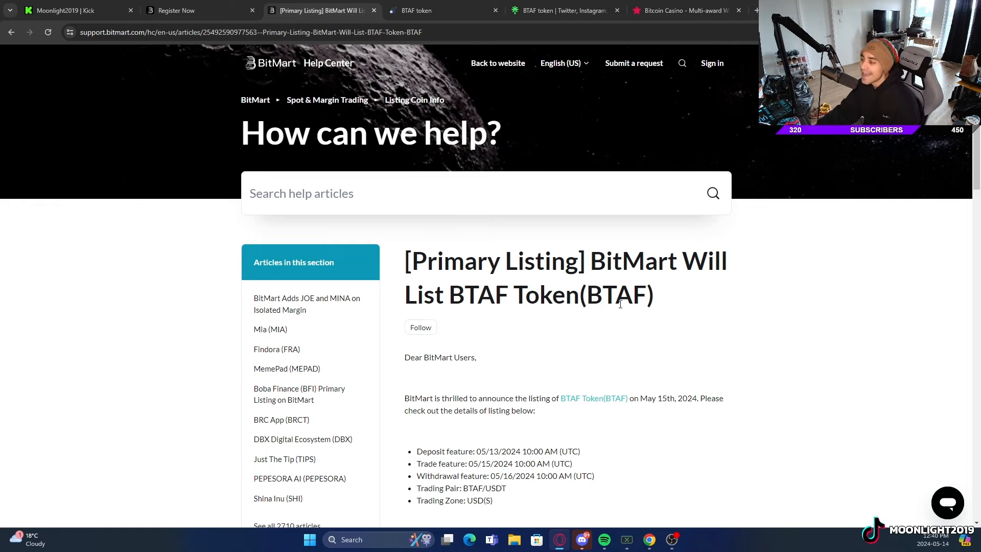
scroll(down, 3)
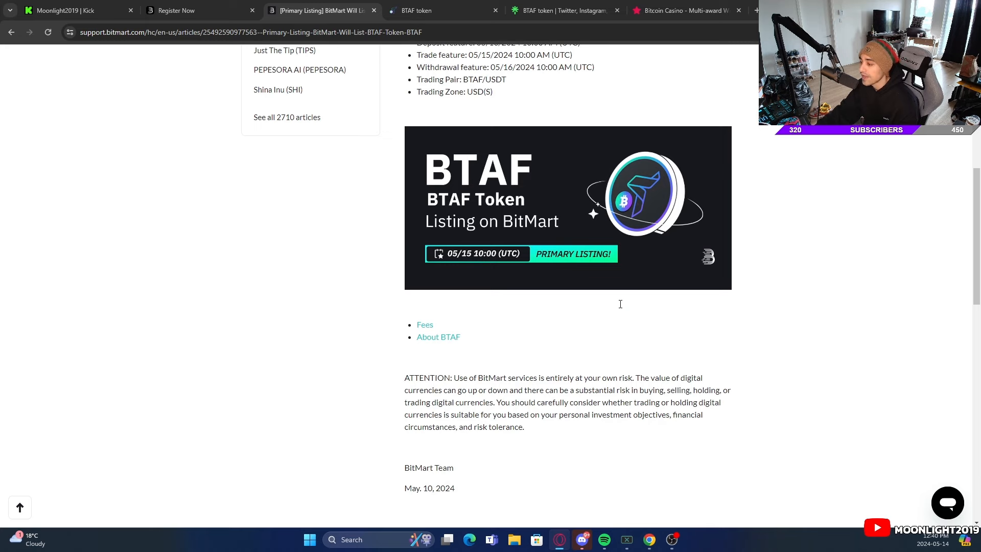
click(176, 10)
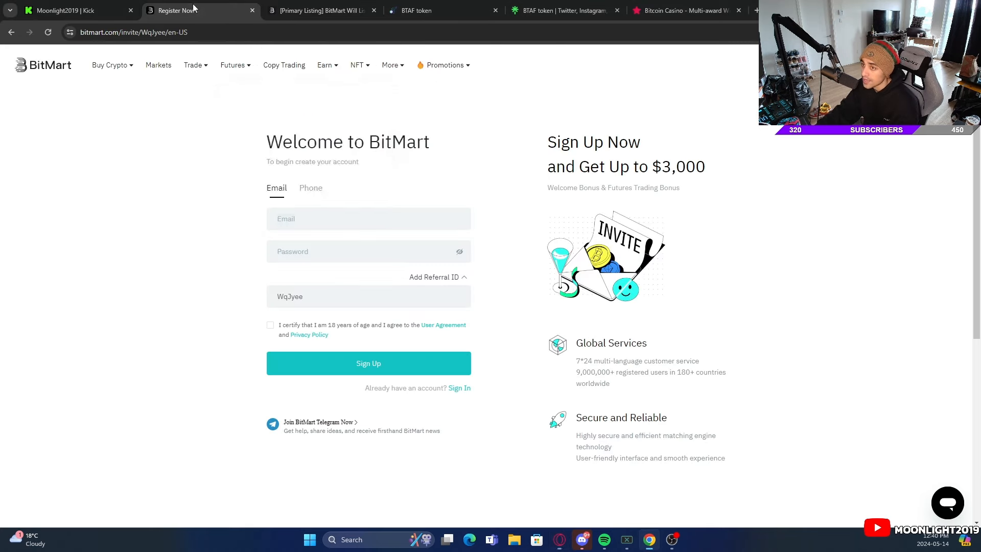
mouse_move(49, 71)
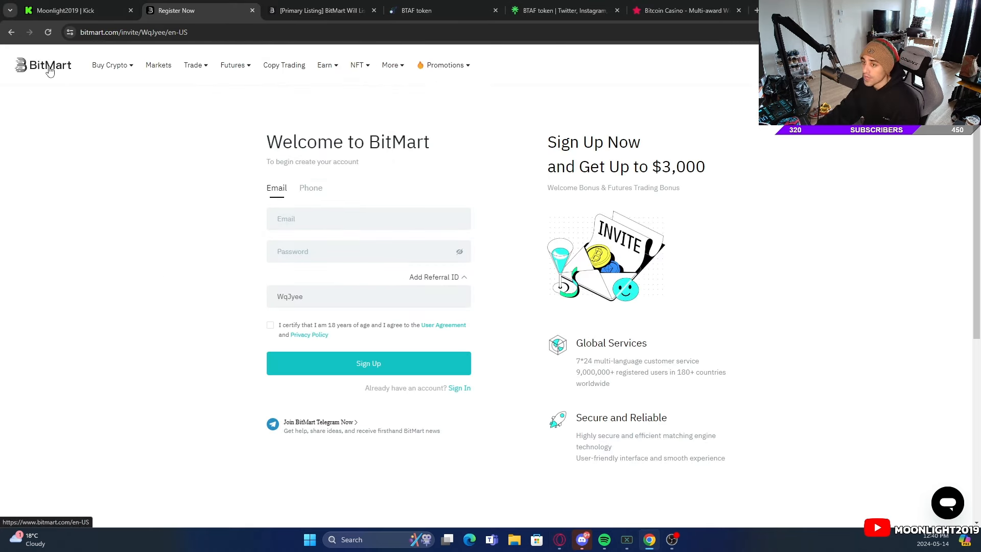
- Switch to the BTAF token site and scroll past the countdown and stats to 'Why buy $BTAF?'
click(438, 11)
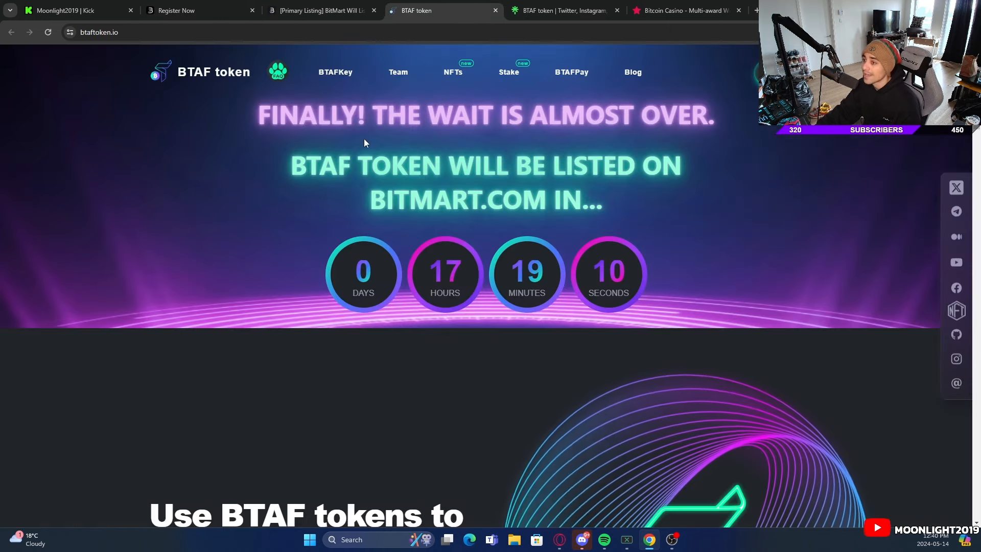
mouse_move(304, 205)
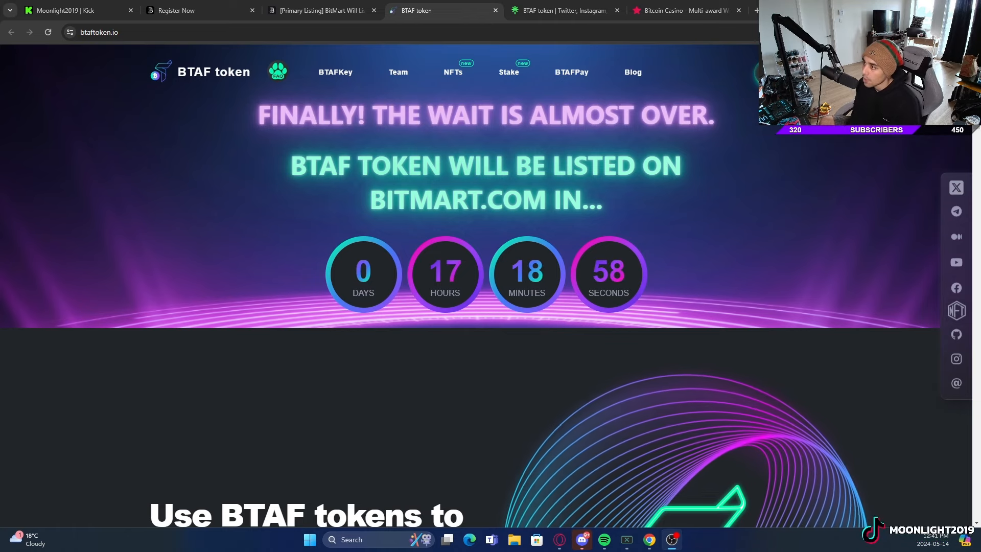
scroll(down, 3)
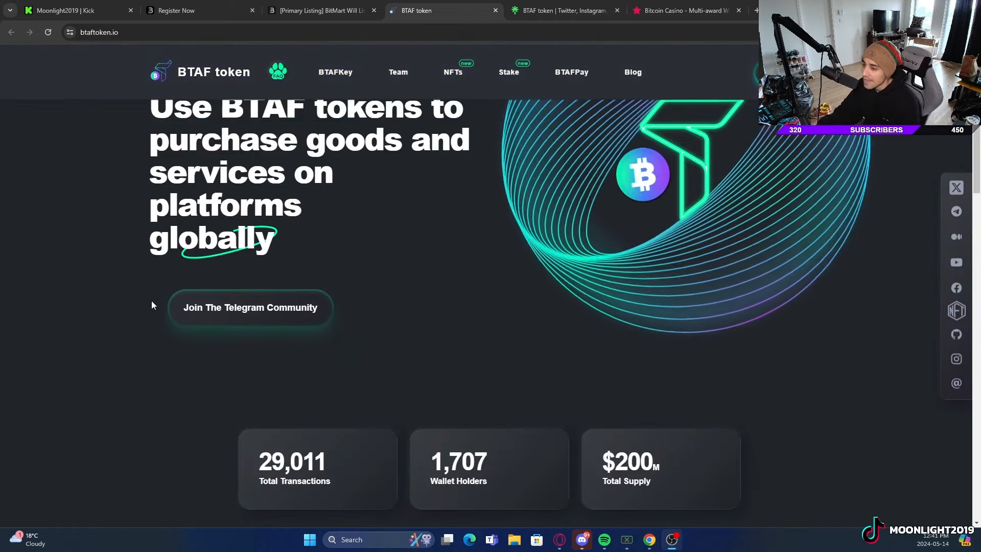
scroll(down, 3)
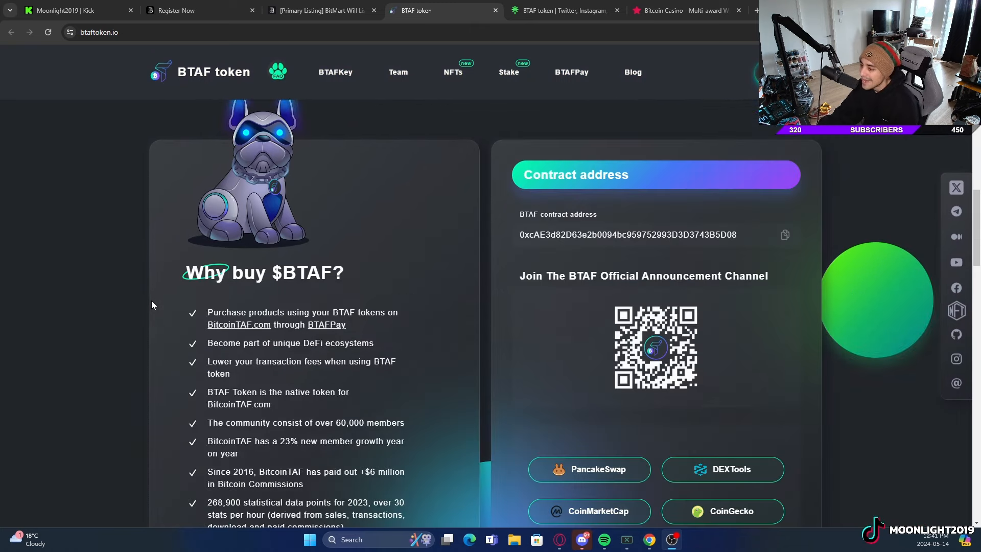
scroll(down, 3)
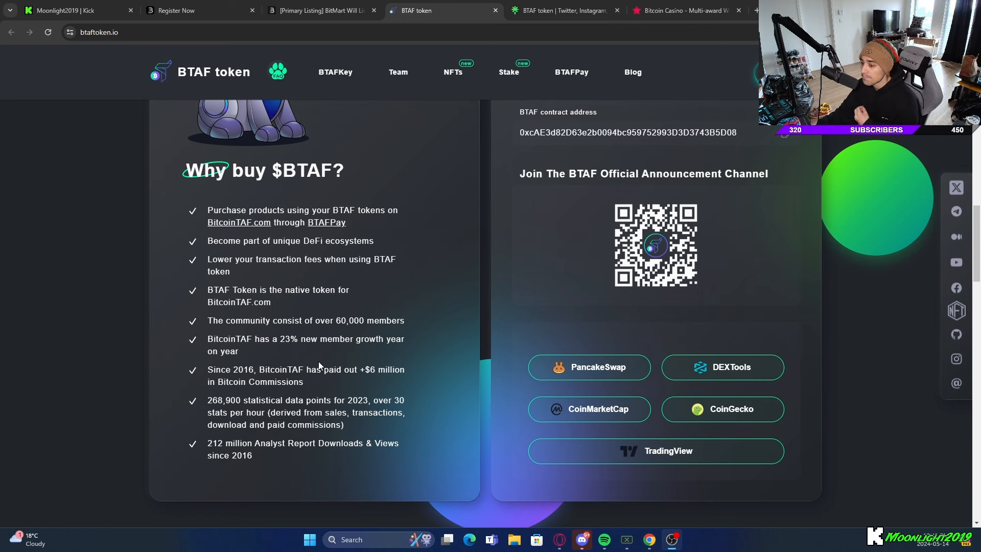
mouse_move(280, 337)
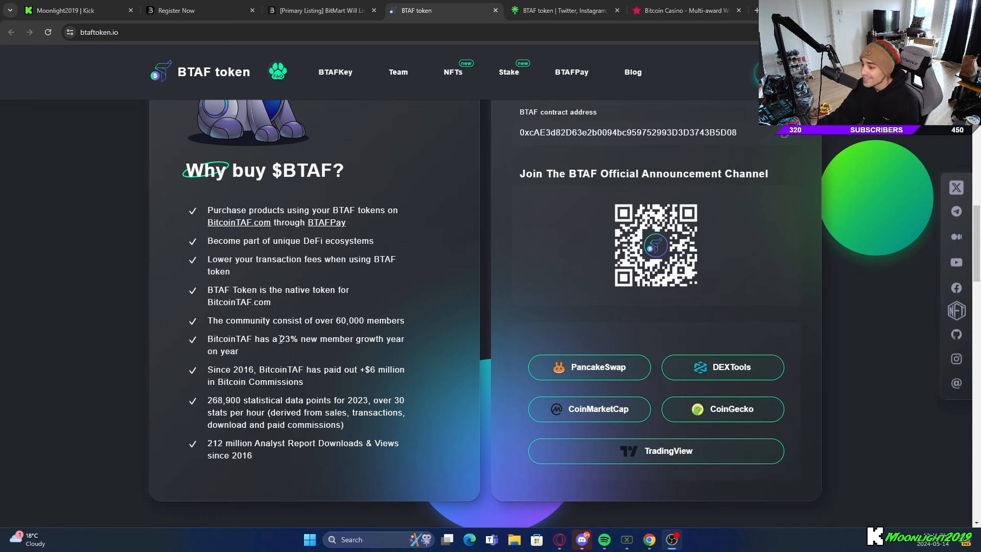
mouse_move(415, 301)
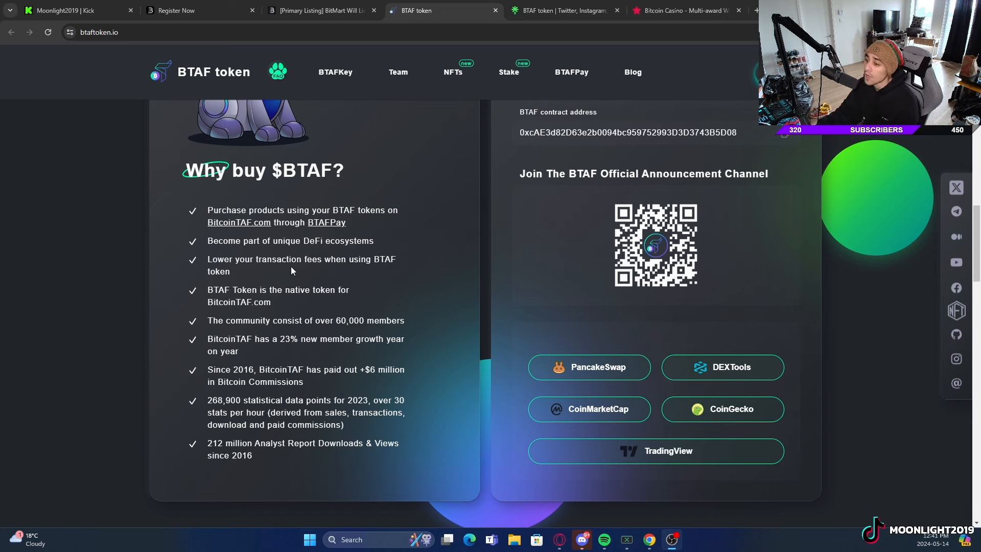
mouse_move(238, 222)
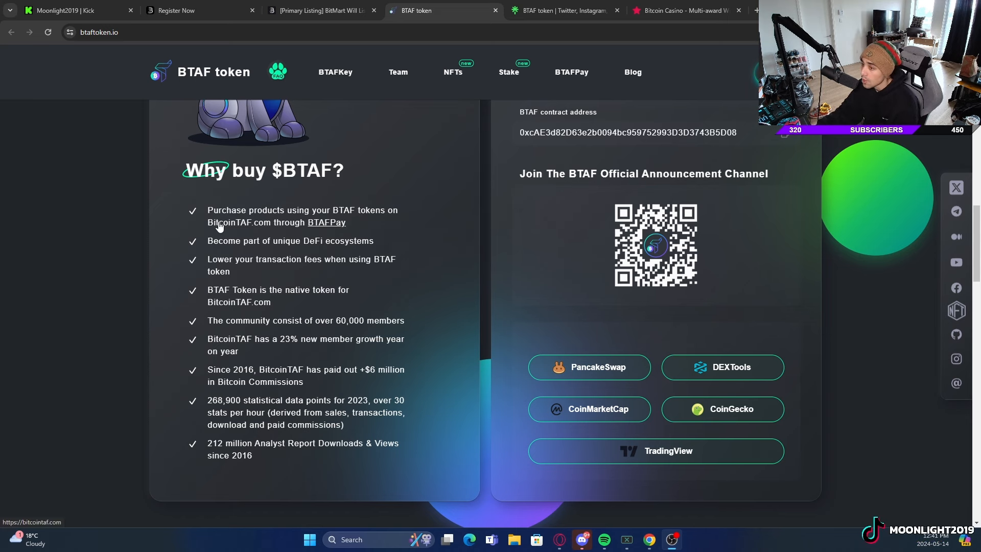
mouse_move(342, 226)
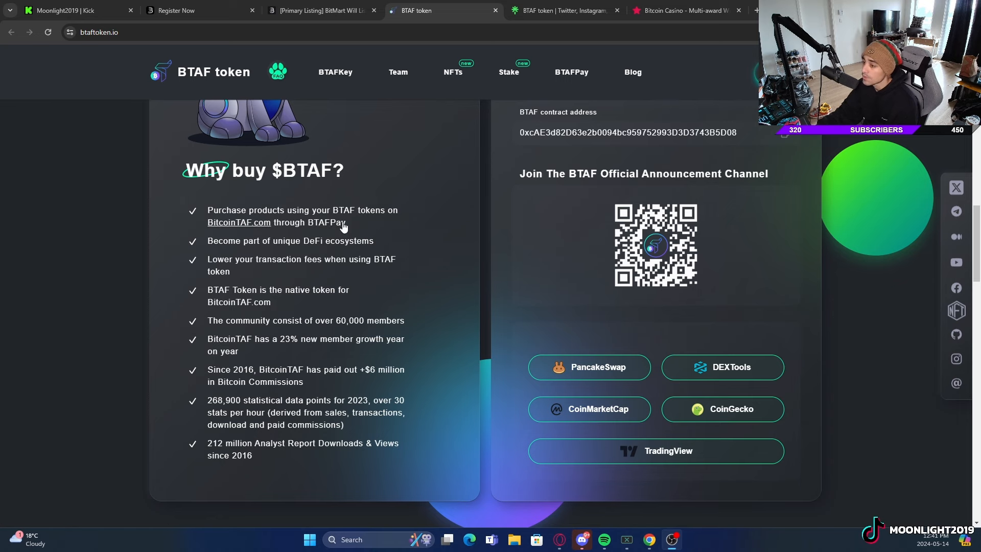
mouse_move(461, 169)
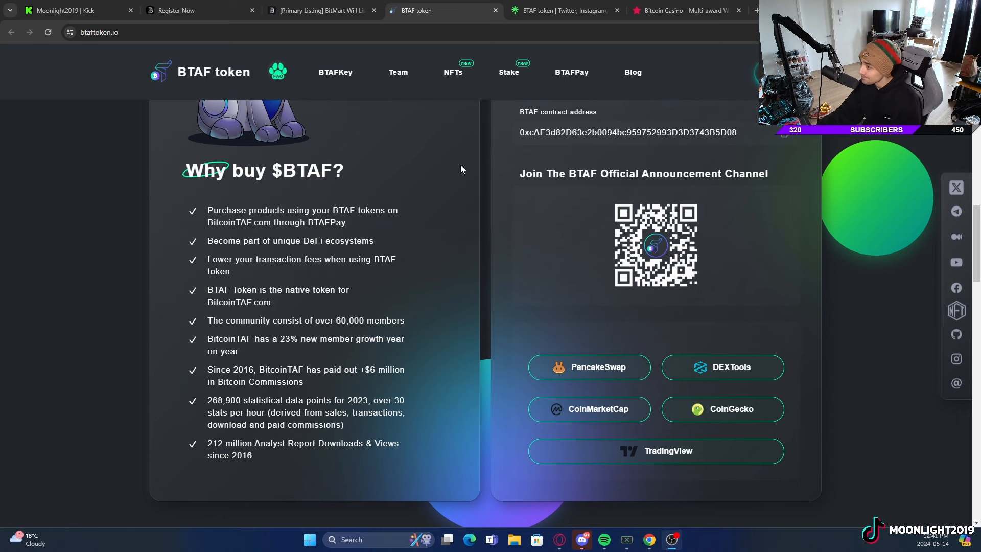
- Open the BTAF site's Team page showing member profiles and roles
click(398, 72)
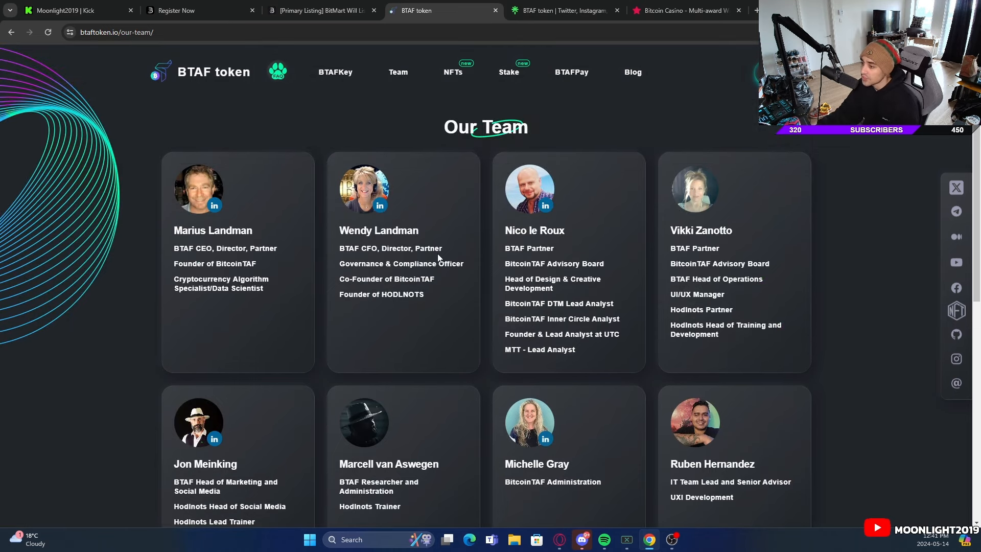
mouse_move(560, 322)
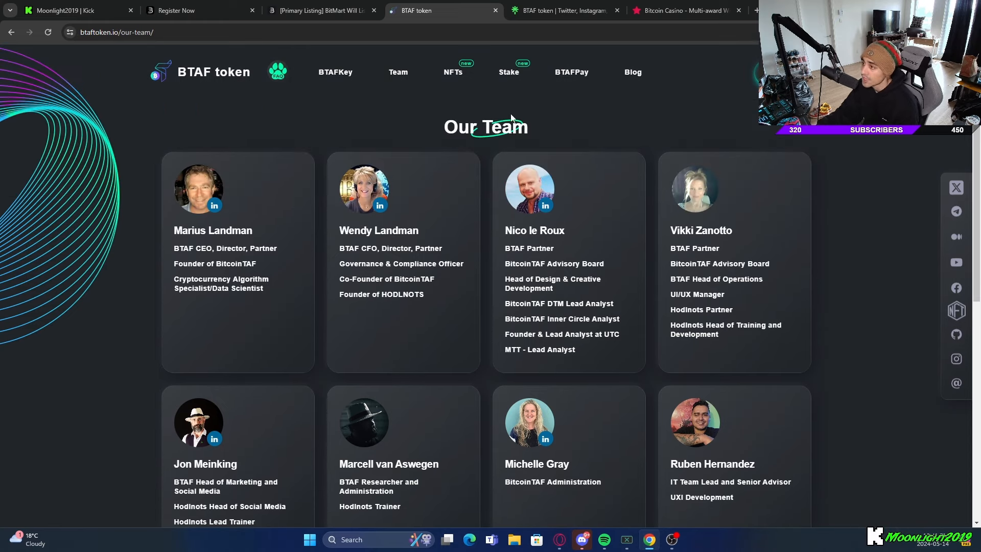
- Open the Stake page and scroll through the APR contract tiers to the audit report
click(509, 71)
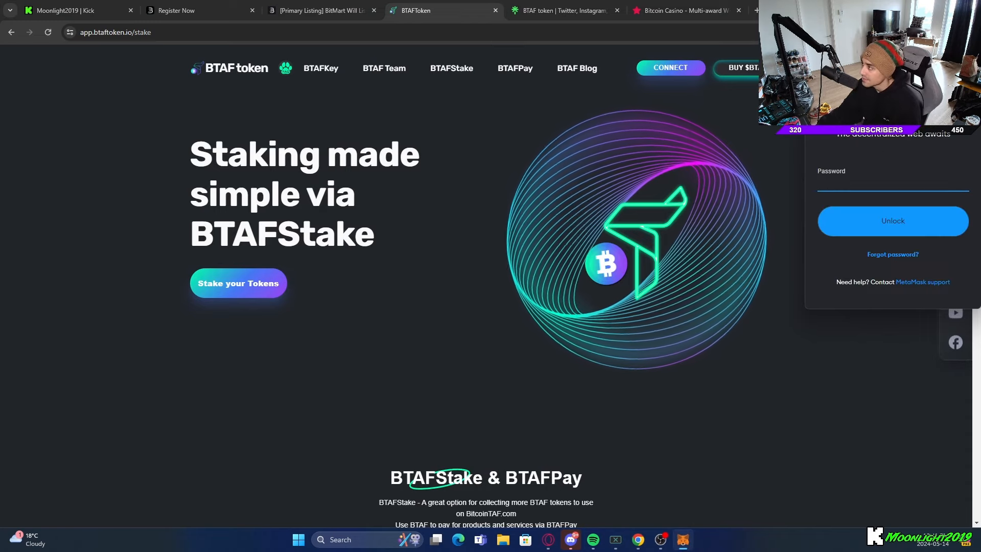
scroll(down, 3)
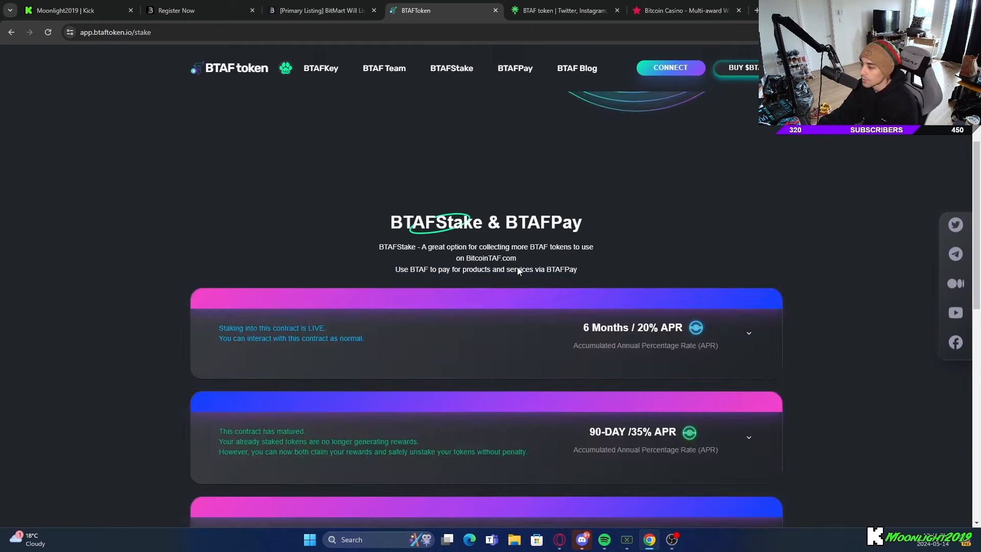
scroll(down, 3)
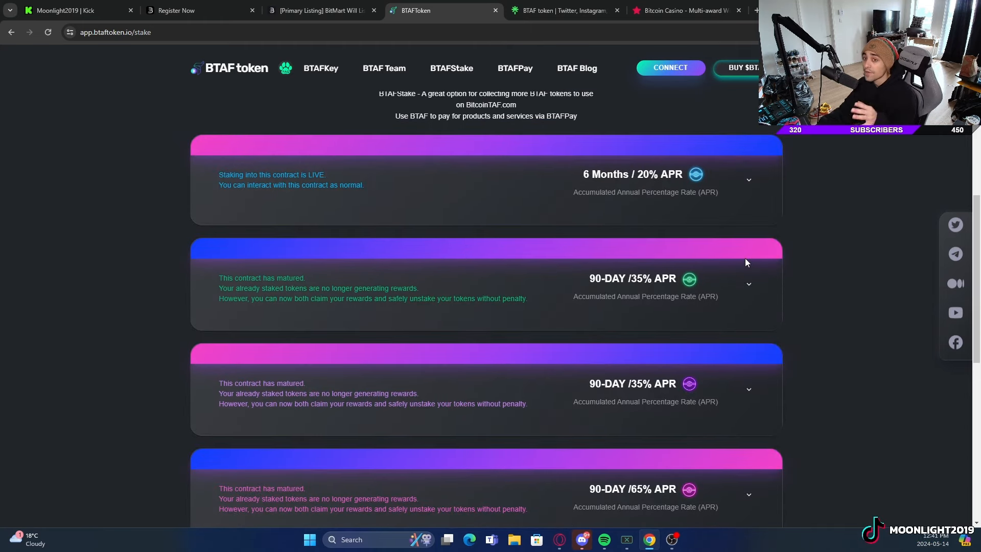
mouse_move(605, 179)
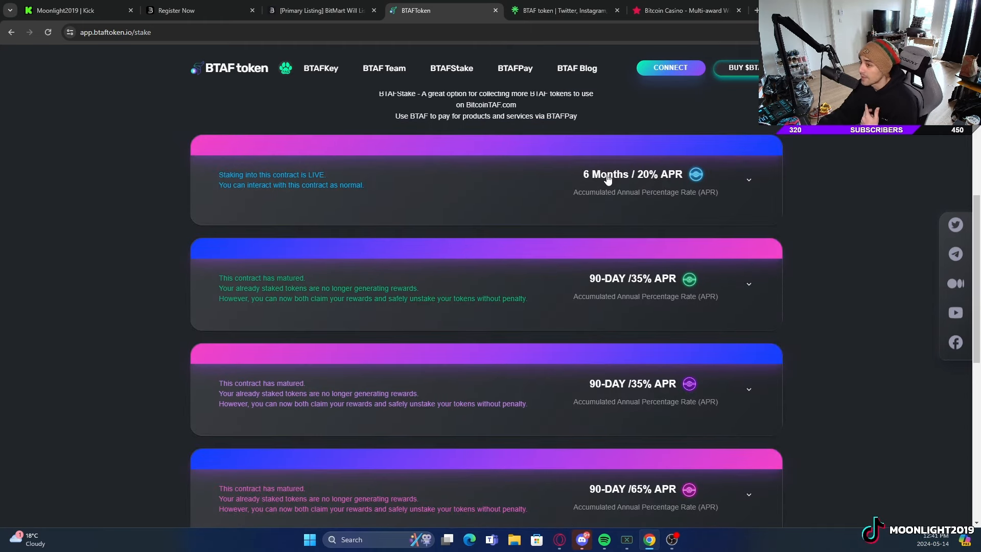
mouse_move(686, 202)
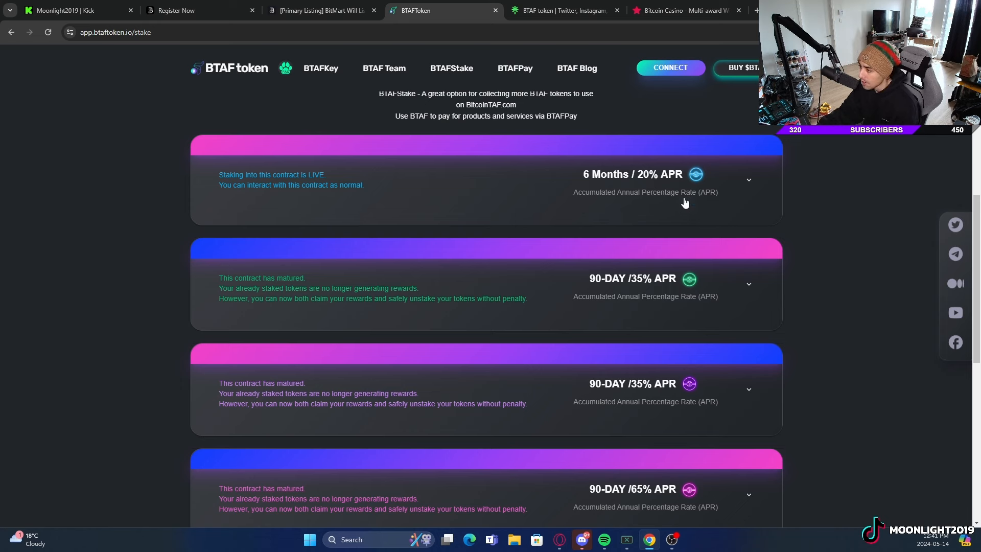
mouse_move(660, 304)
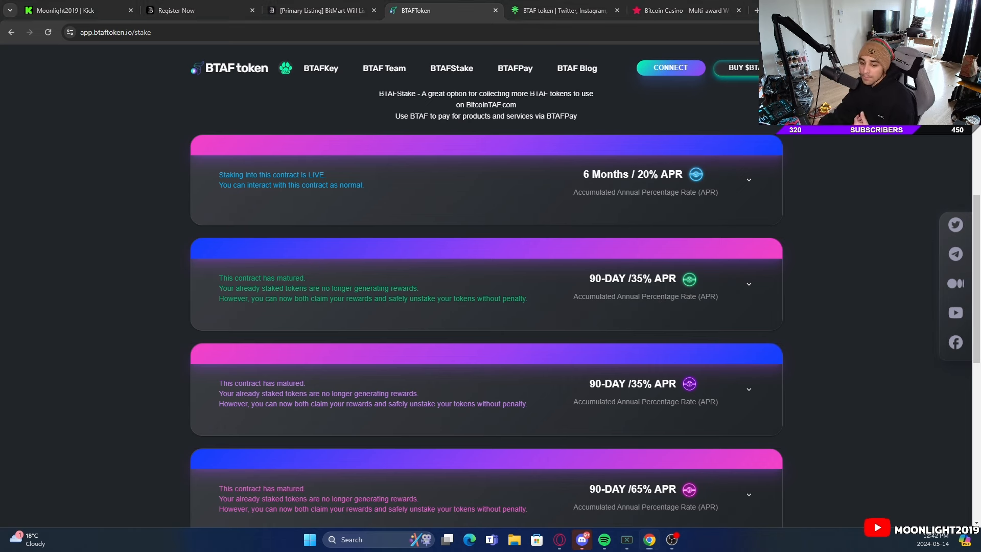
scroll(down, 3)
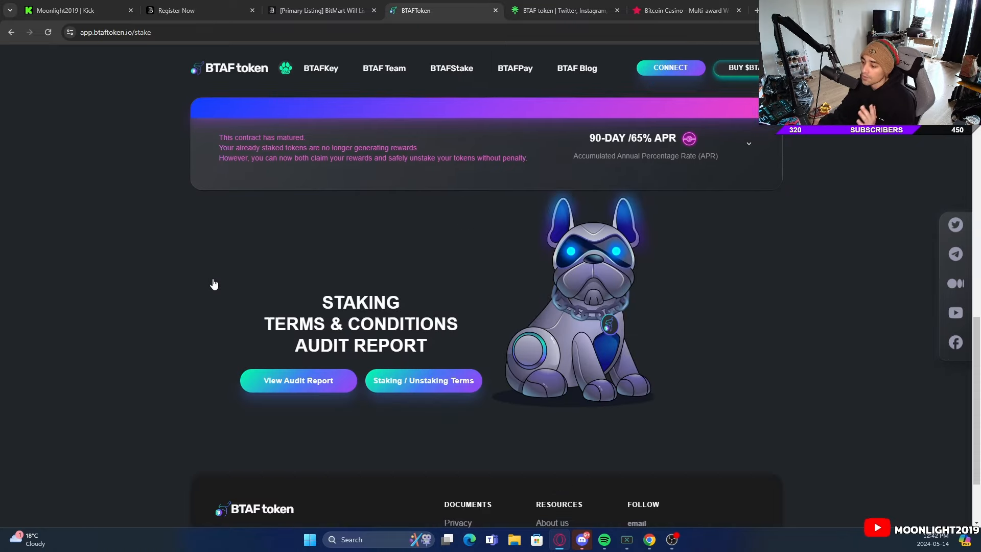
scroll(down, 3)
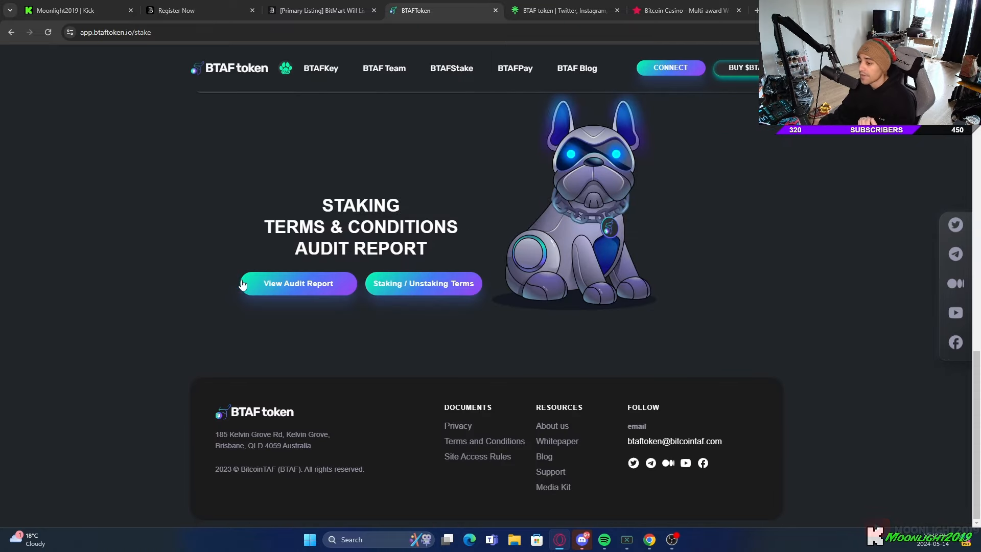
- Open the Hashlock Perpetual Staking audit report PDF from 'View Audit Report'
click(298, 283)
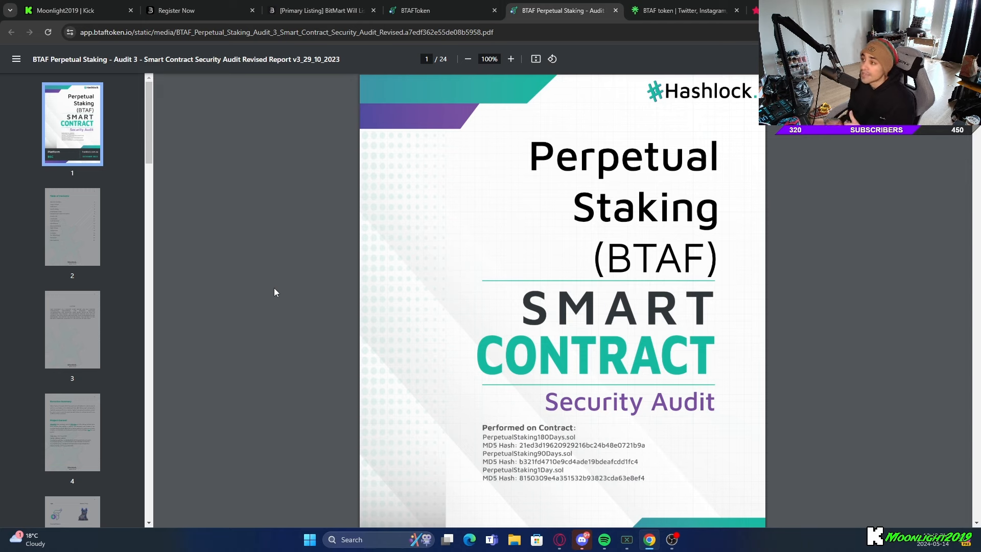
- Close the audit PDF and go back to the BitMart BTAF listing announcement
click(415, 10)
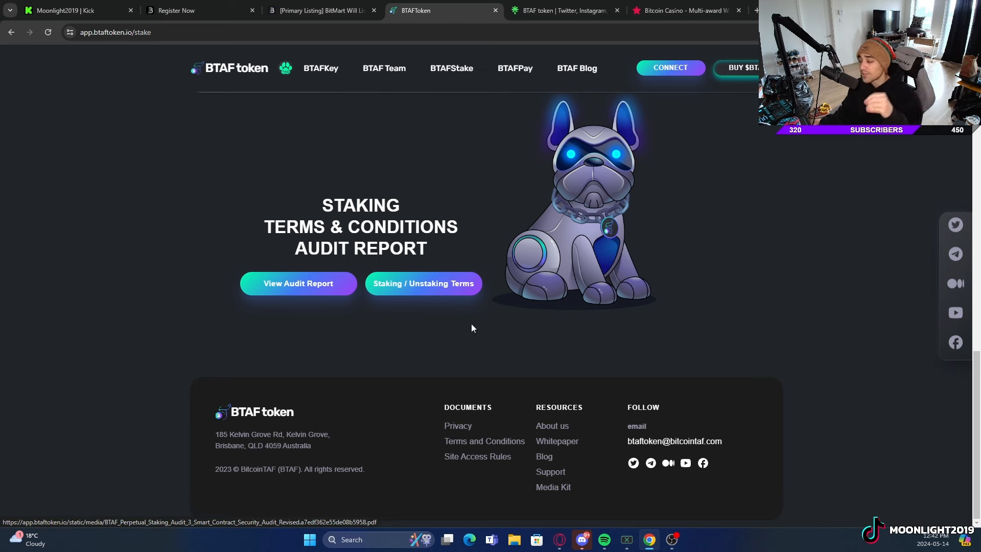
mouse_move(407, 97)
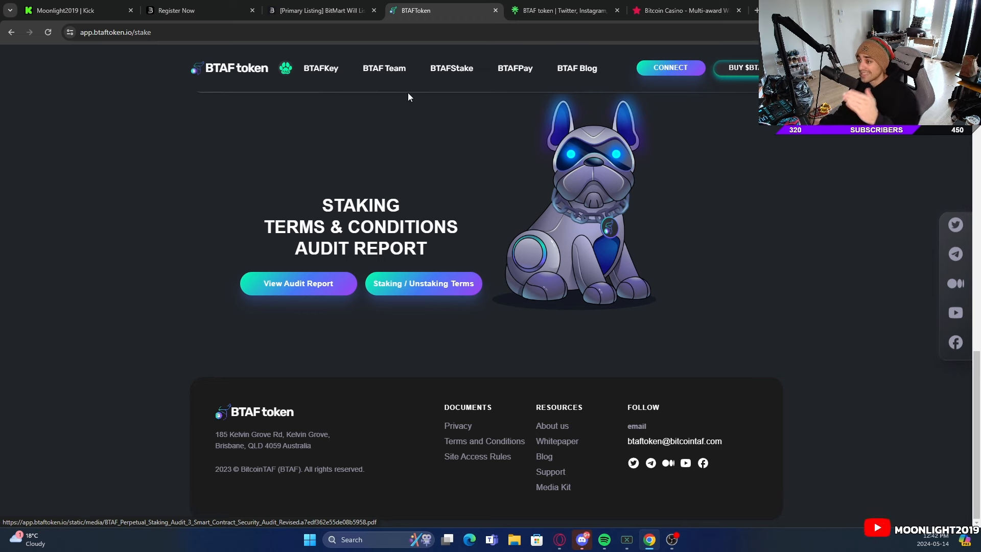
click(319, 11)
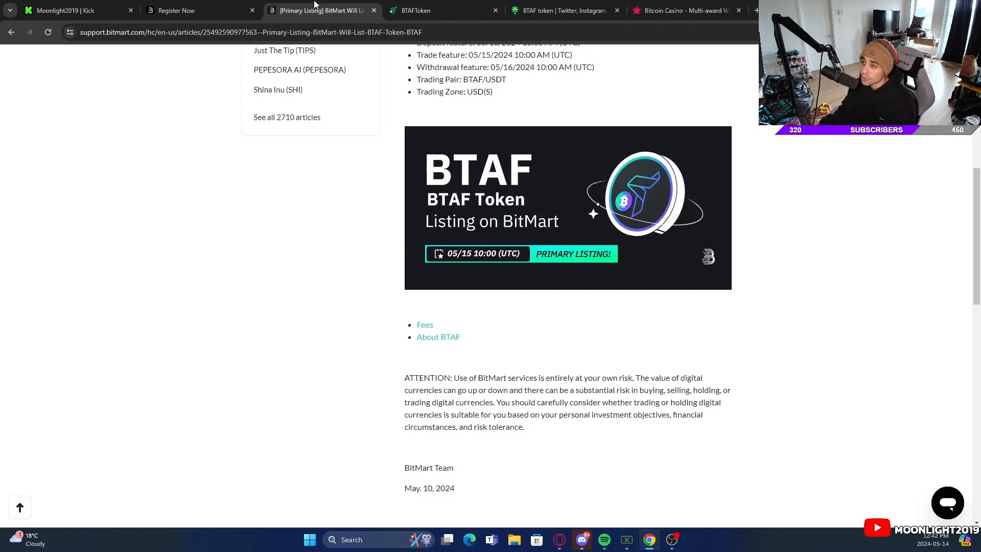
- Scroll the BitMart listing article, then switch to the BTAF token Linktree page
scroll(up, 3)
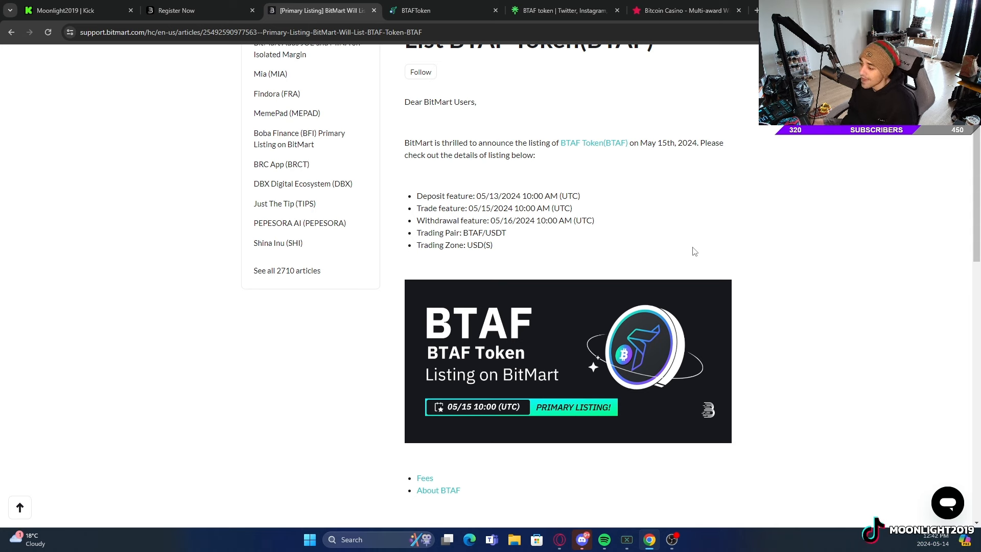
mouse_move(568, 384)
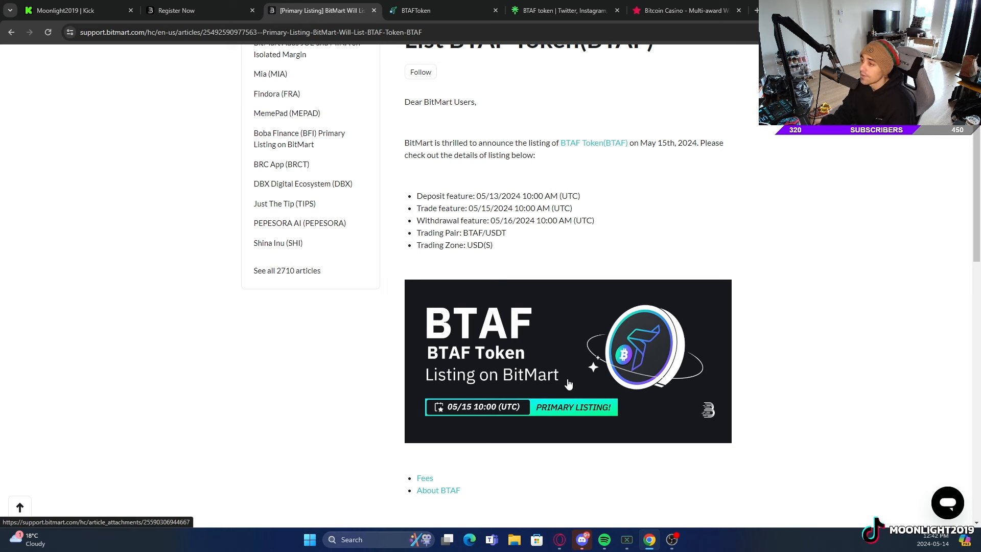
mouse_move(598, 203)
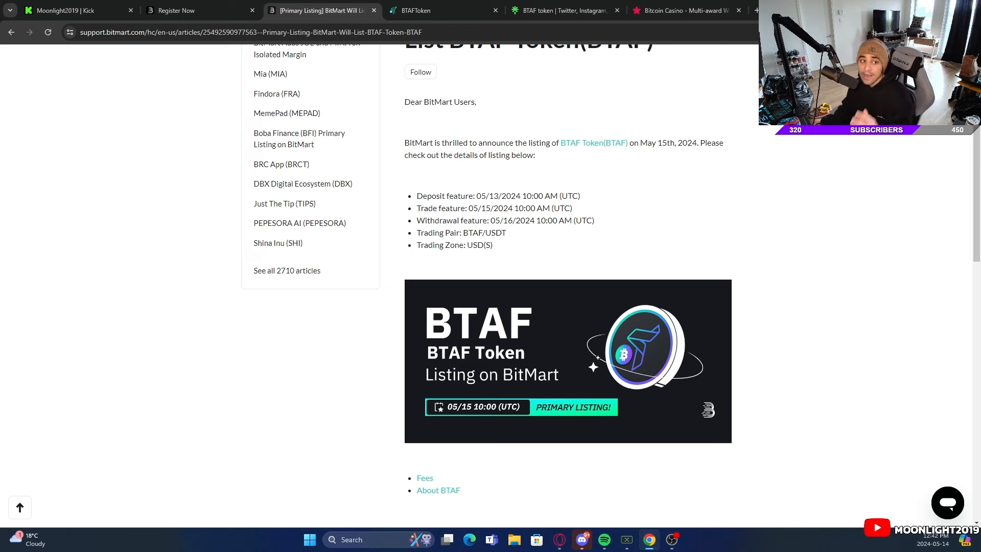
click(560, 10)
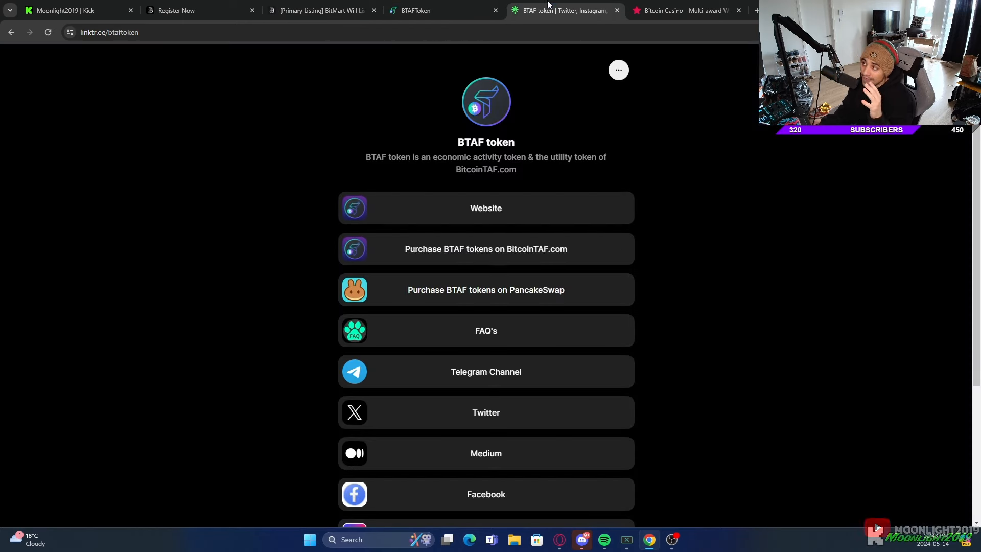
- Scroll the Linktree links and follow 'Purchase BTAF tokens on BitcoinTAF.com'
scroll(down, 3)
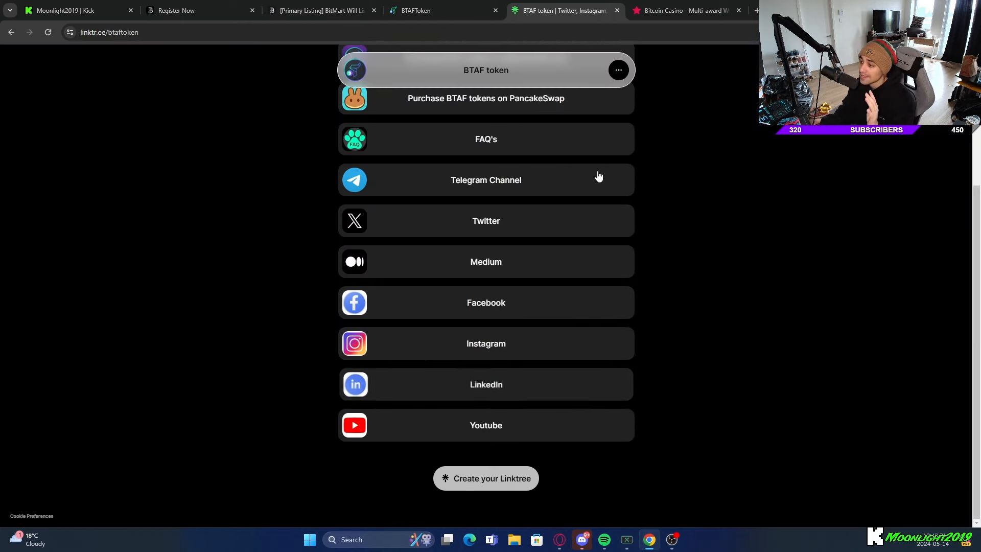
scroll(up, 3)
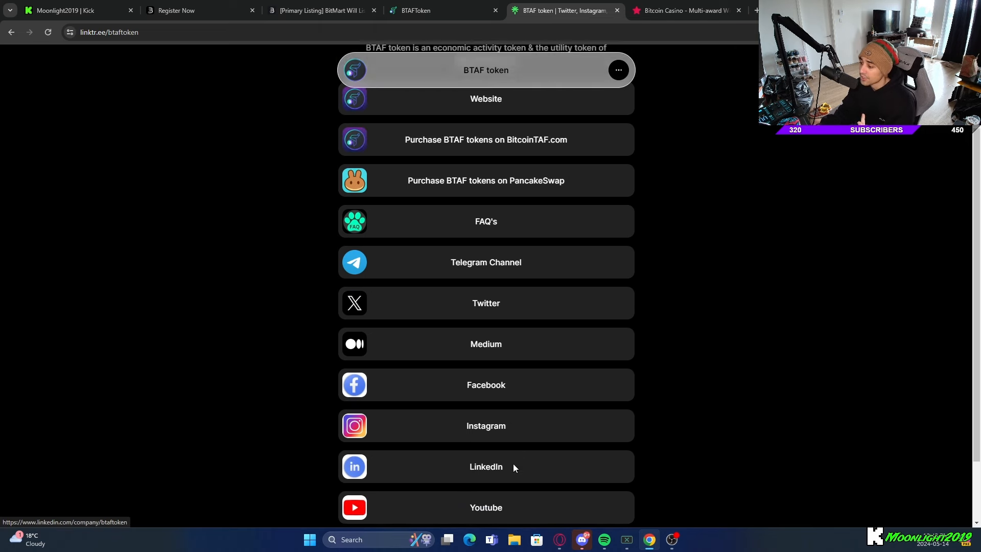
scroll(up, 3)
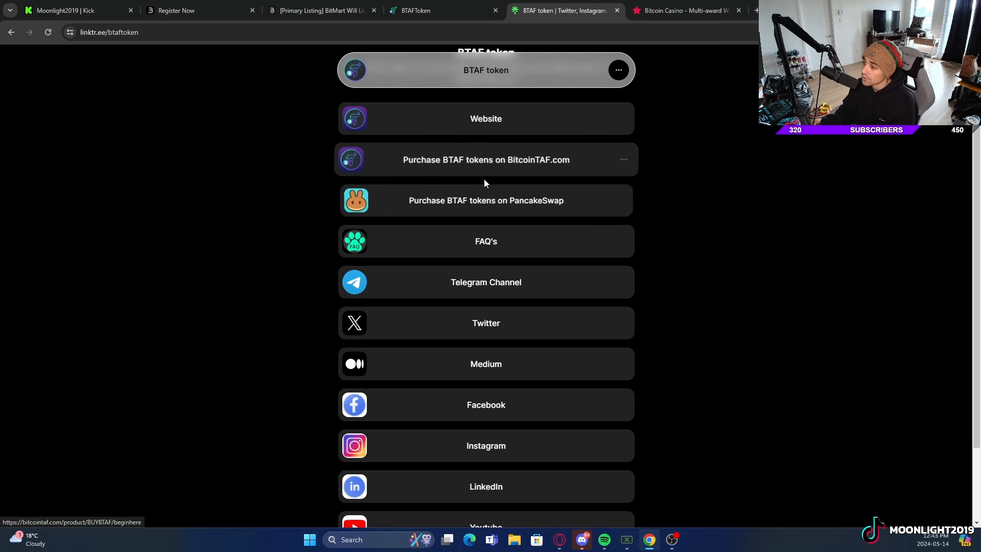
mouse_move(522, 181)
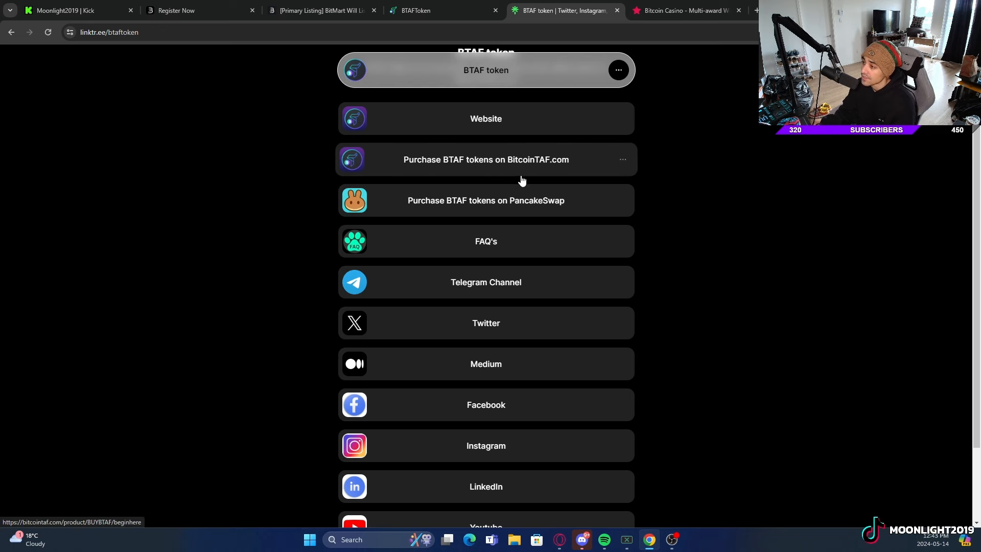
click(486, 159)
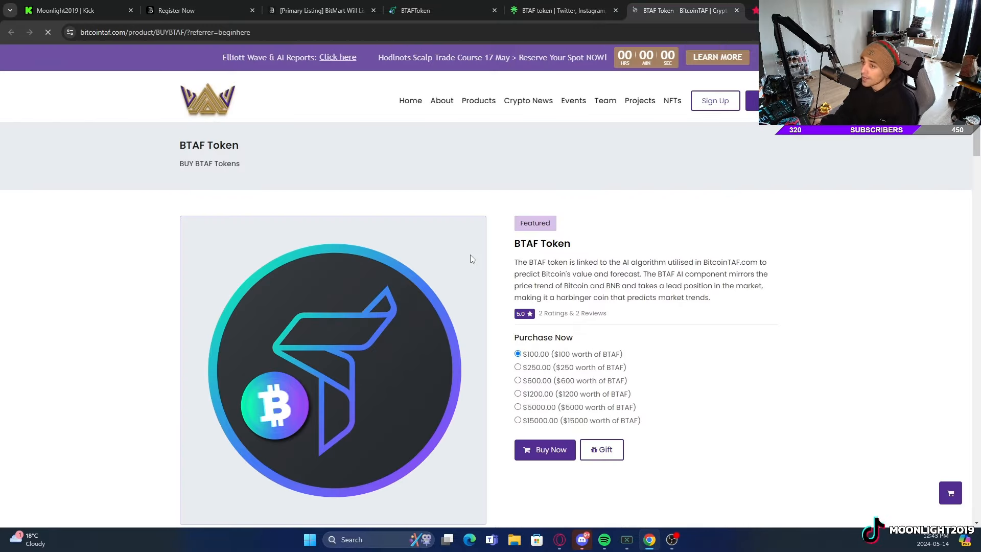
- Scroll the $100–$15,000 BTAF purchase options, then return to the BitMart sign-up tab
scroll(down, 3)
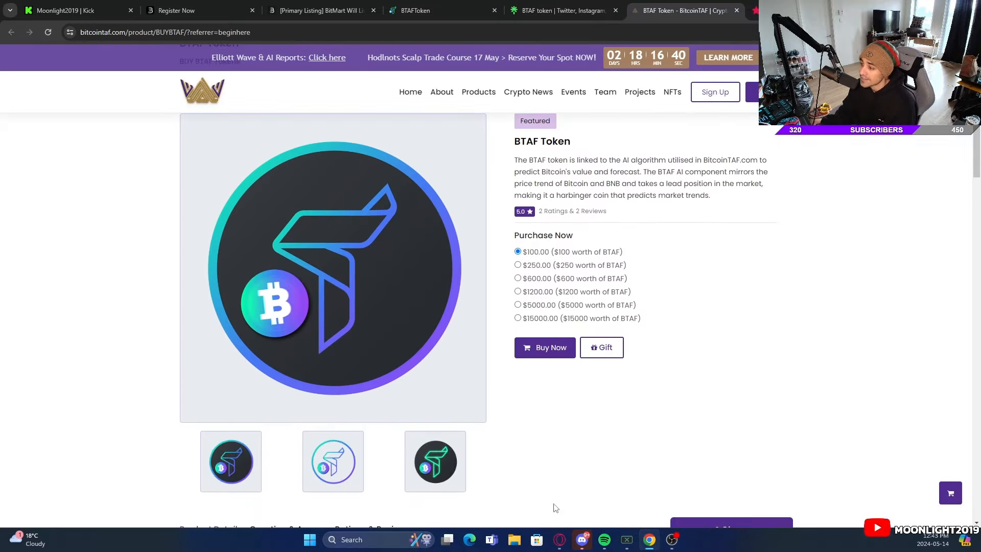
mouse_move(685, 290)
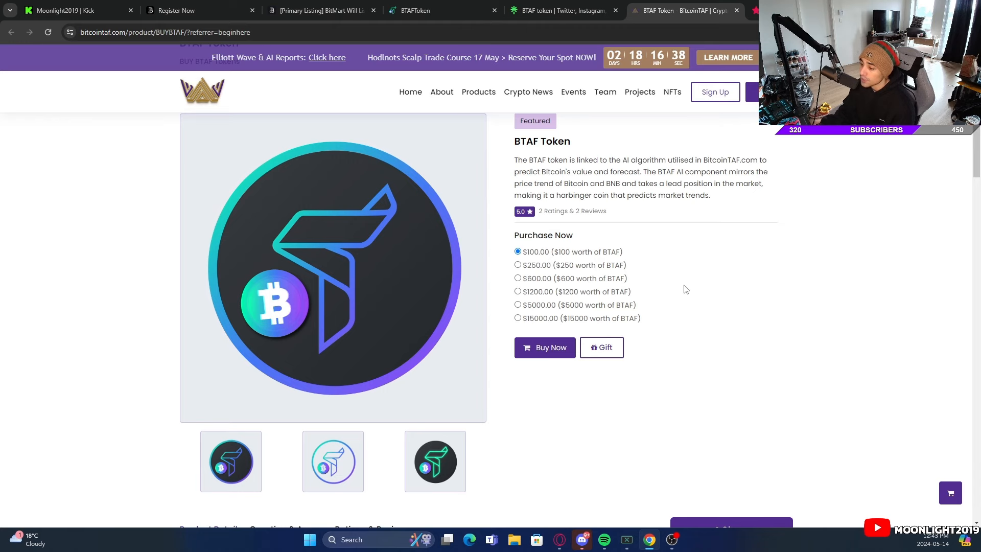
click(200, 11)
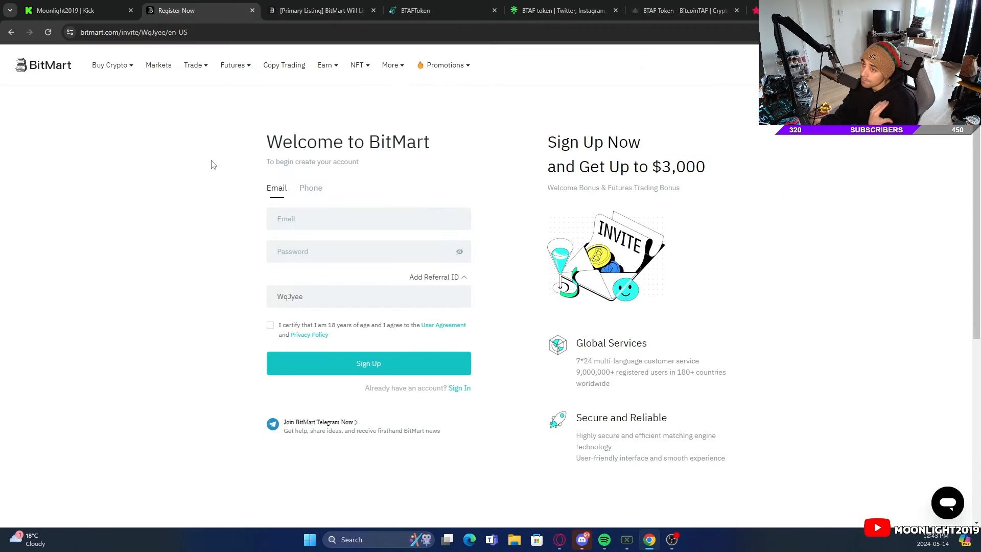
- Visit the BitMart homepage, dismiss the WUSD 0 Fee promo, then return to the listing announcement
click(43, 65)
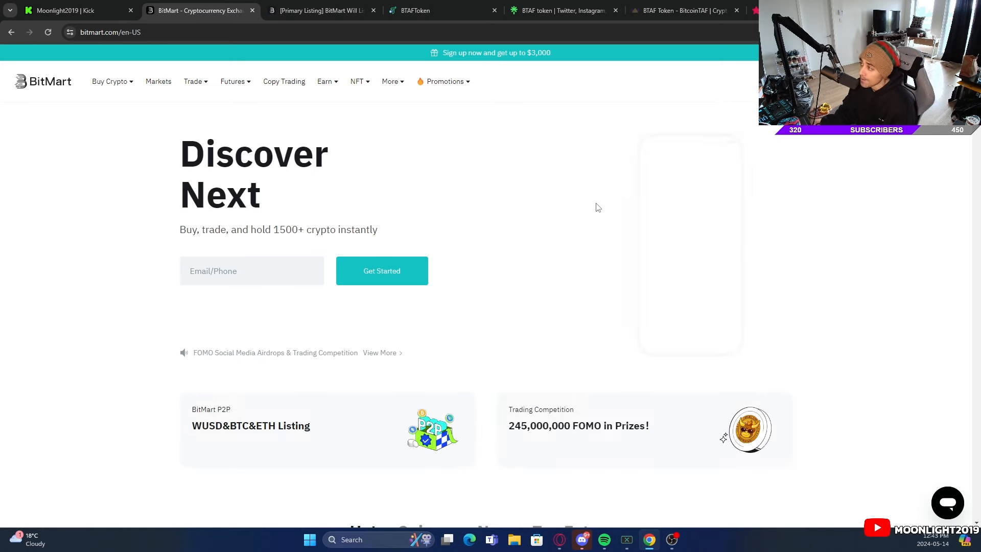
scroll(down, 3)
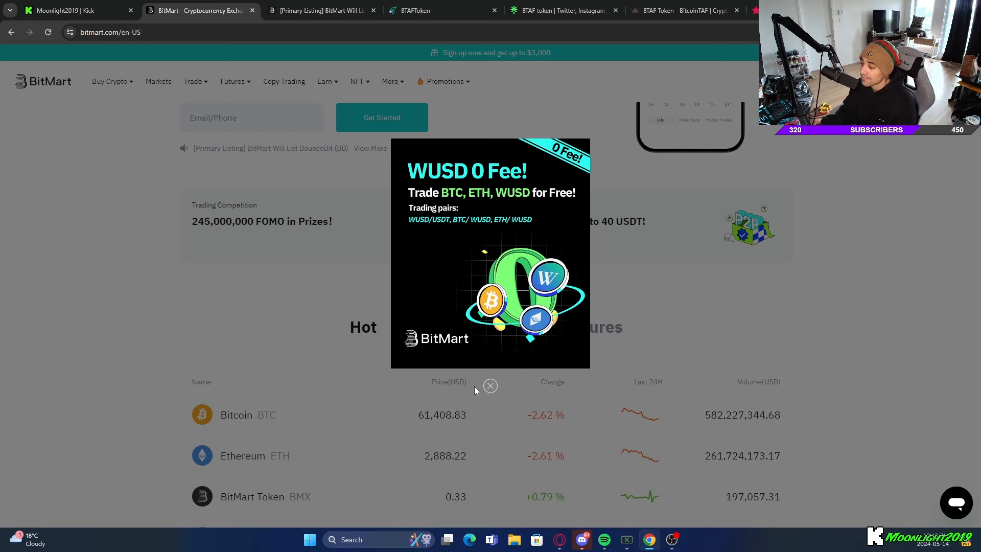
click(491, 385)
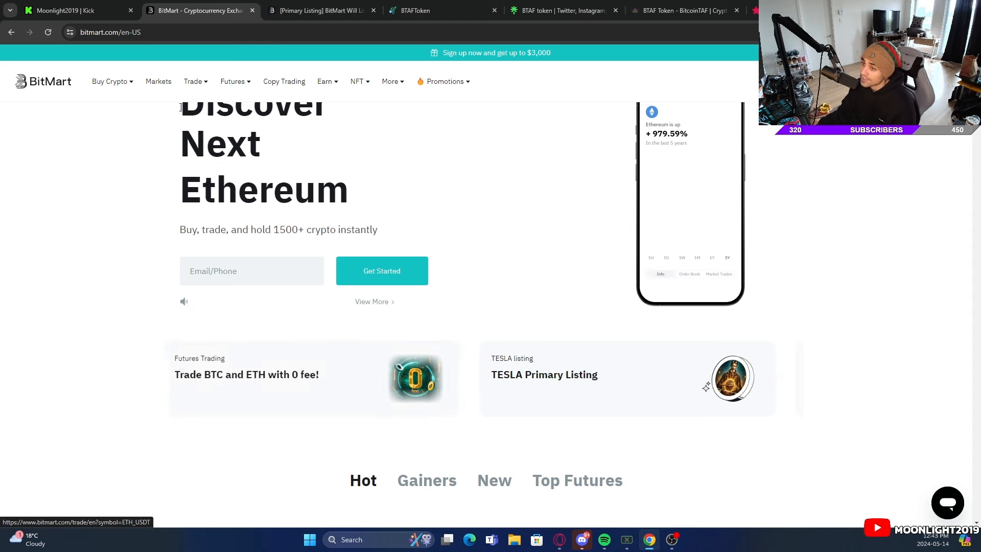
click(324, 81)
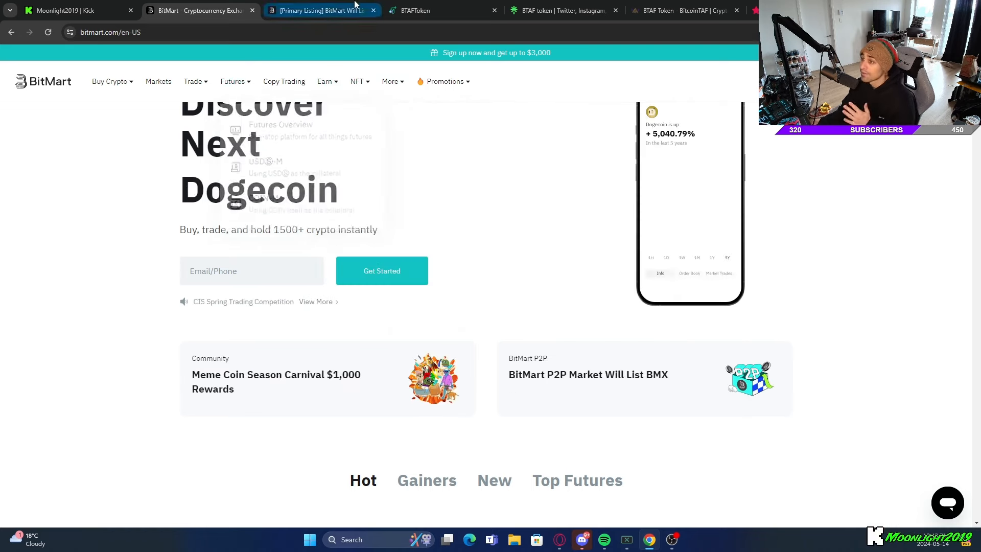
click(320, 10)
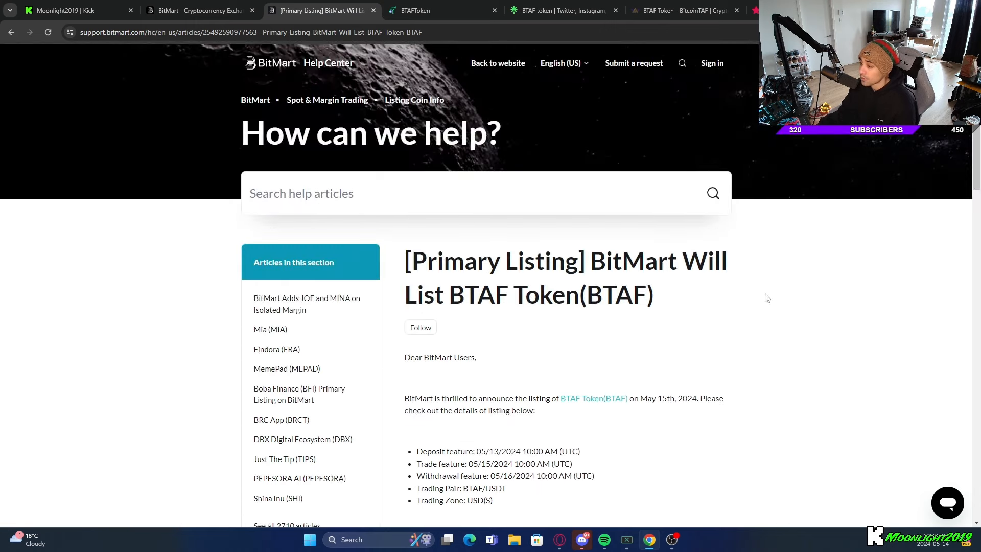
- Return to the BTAF token site and go to its BTAFPay merchant payments page
click(413, 10)
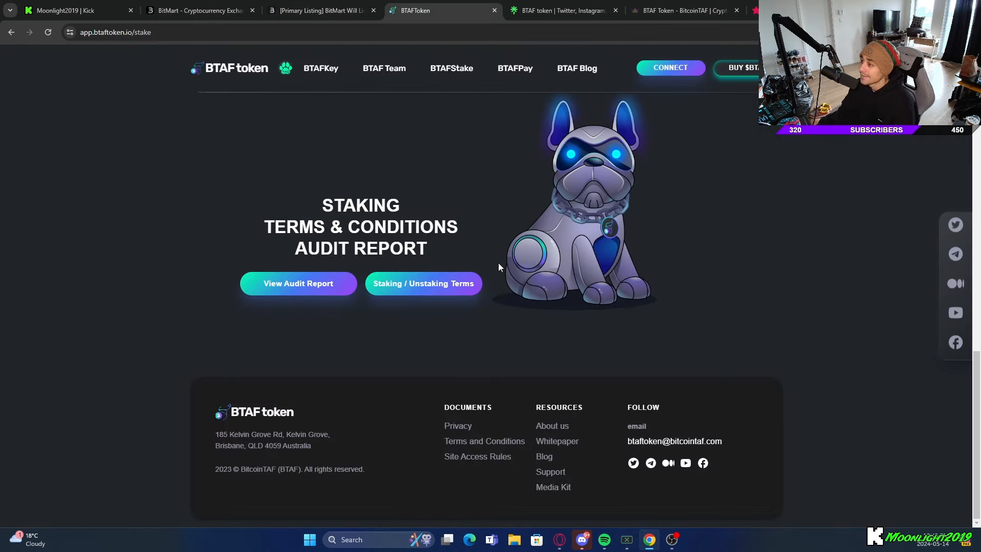
click(514, 67)
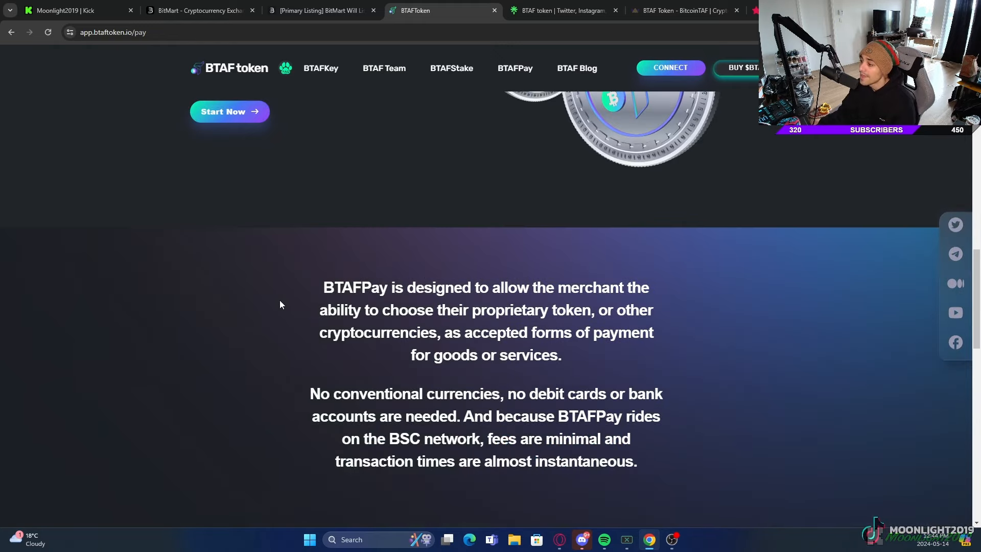
mouse_move(749, 290)
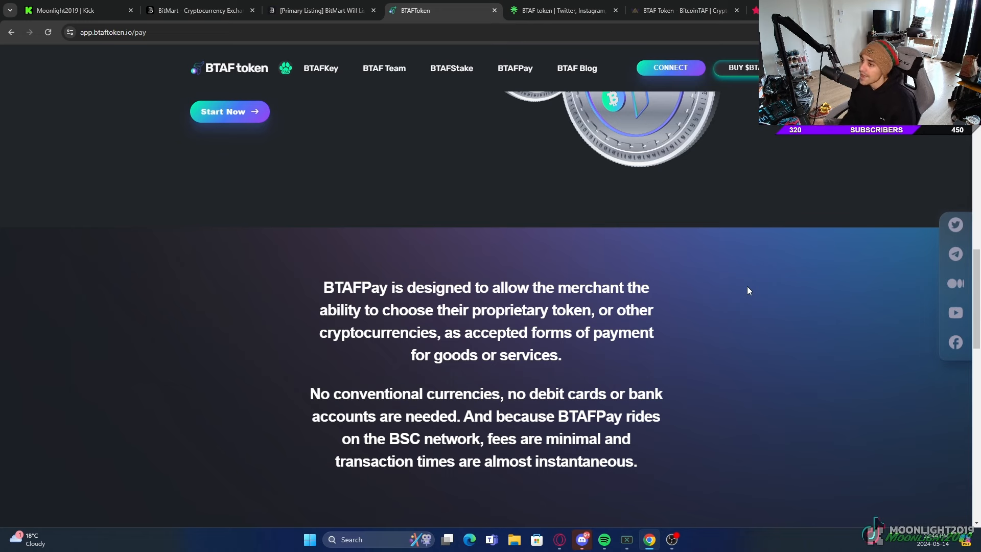
mouse_move(723, 289)
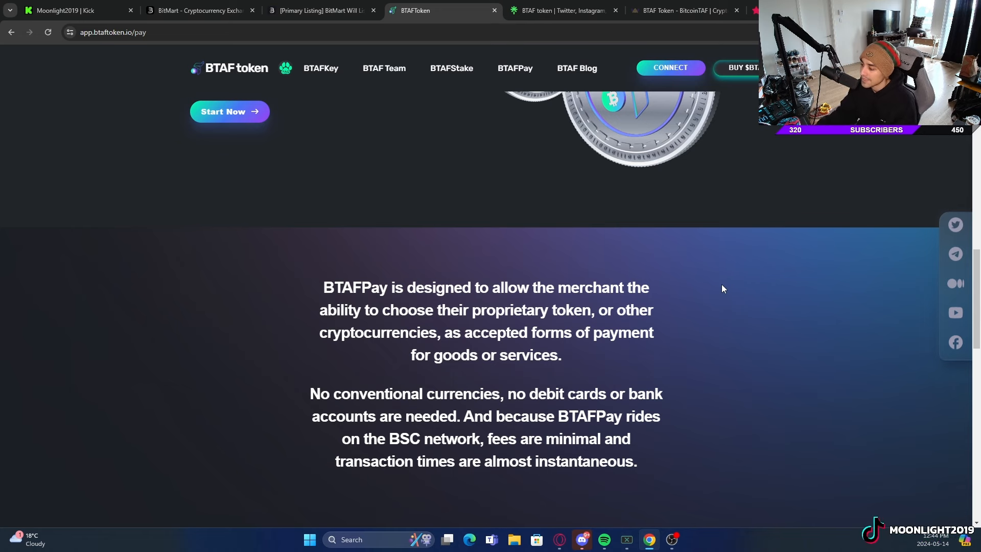
- Open the BTAFKey tier page, glance at BitMart, then scroll back up from the contract address
scroll(down, 3)
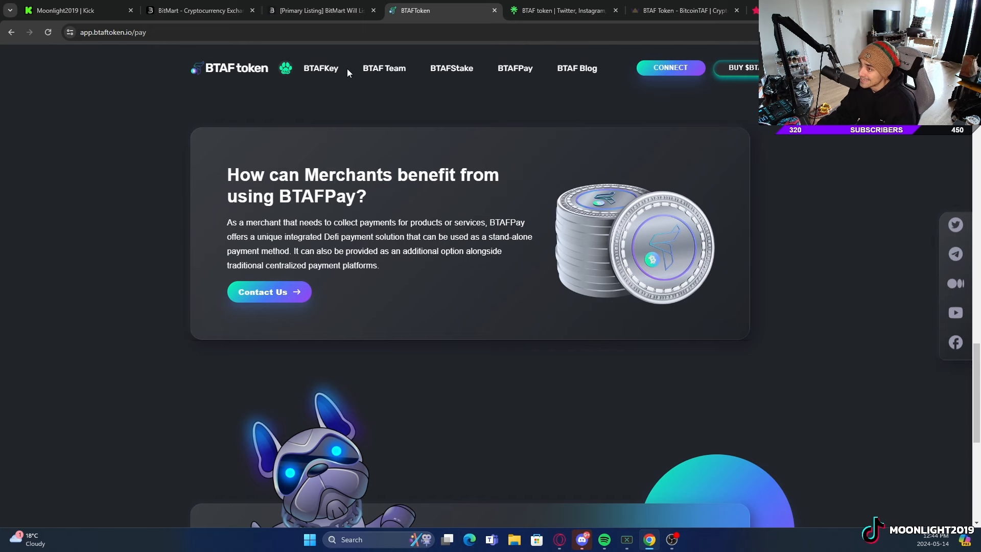
click(321, 68)
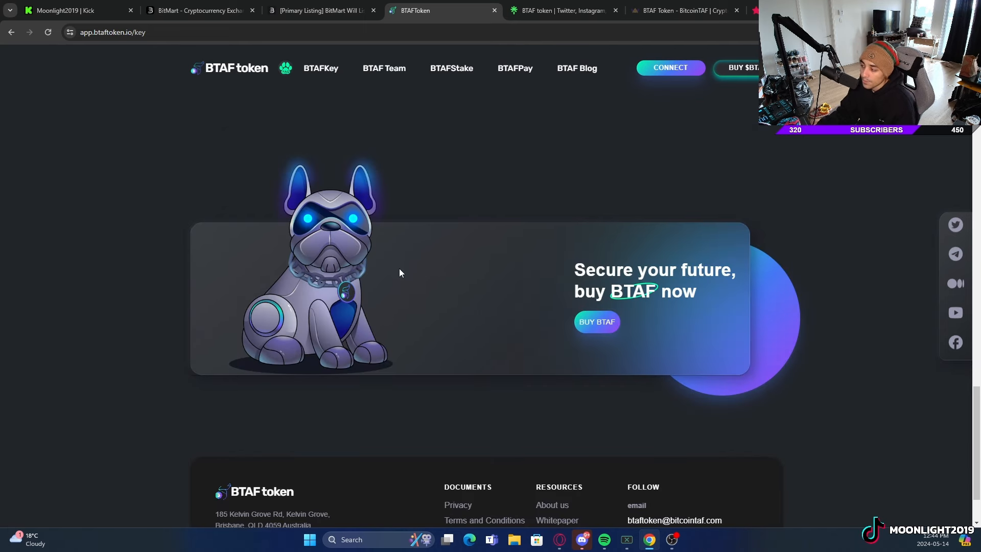
mouse_move(516, 352)
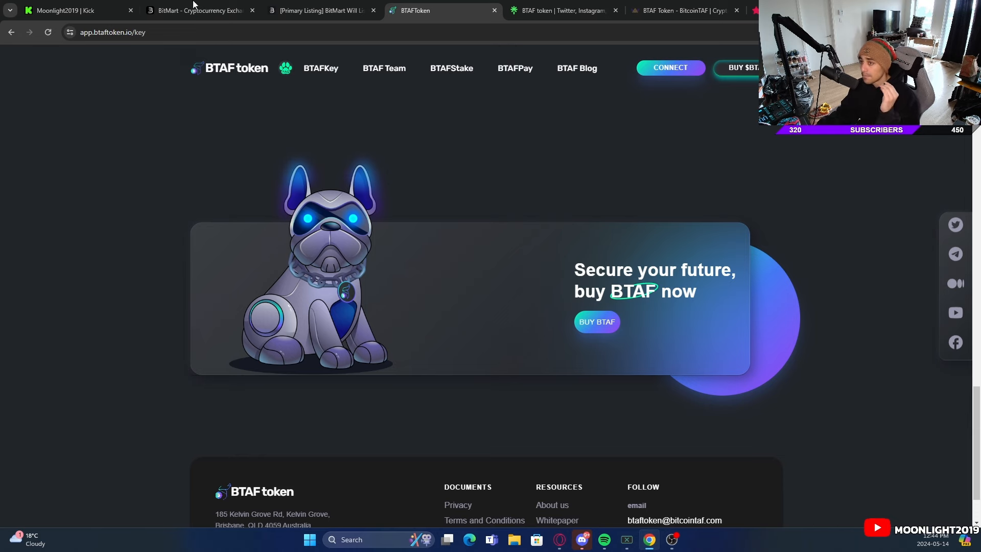
click(199, 10)
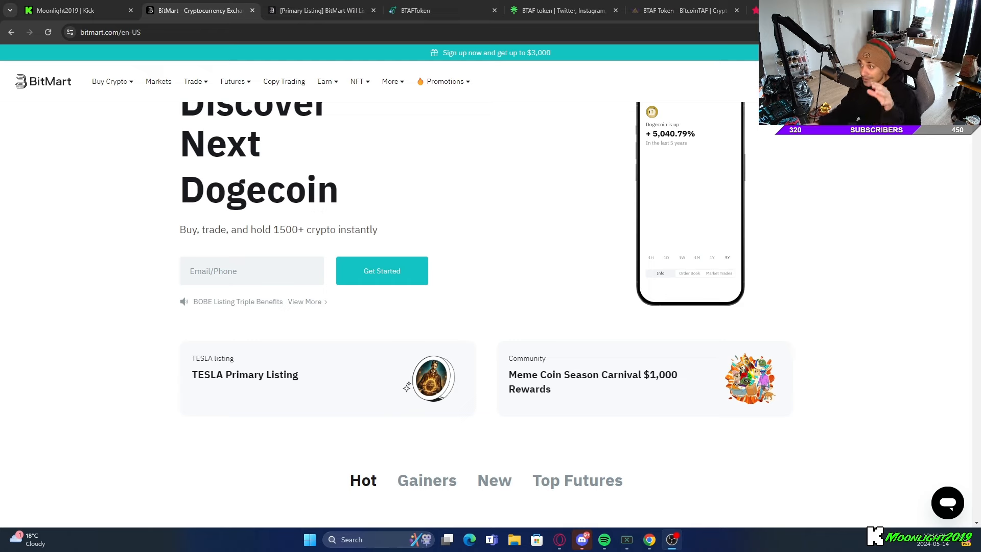
click(438, 10)
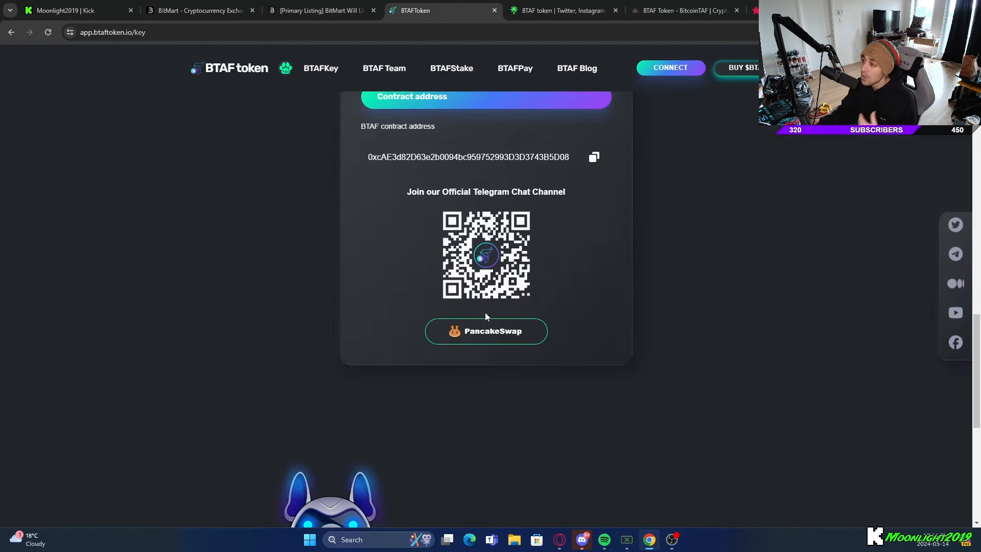
scroll(up, 3)
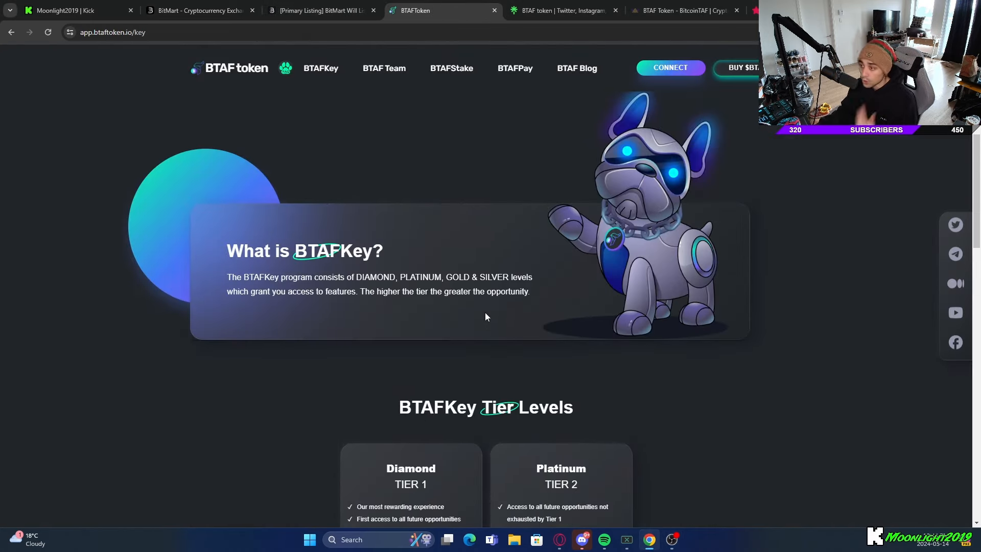
scroll(up, 3)
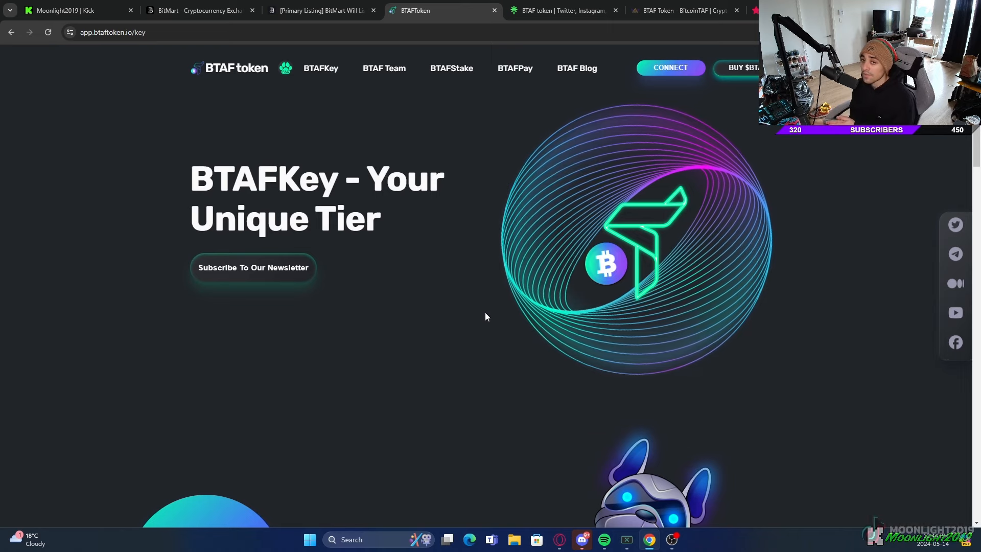